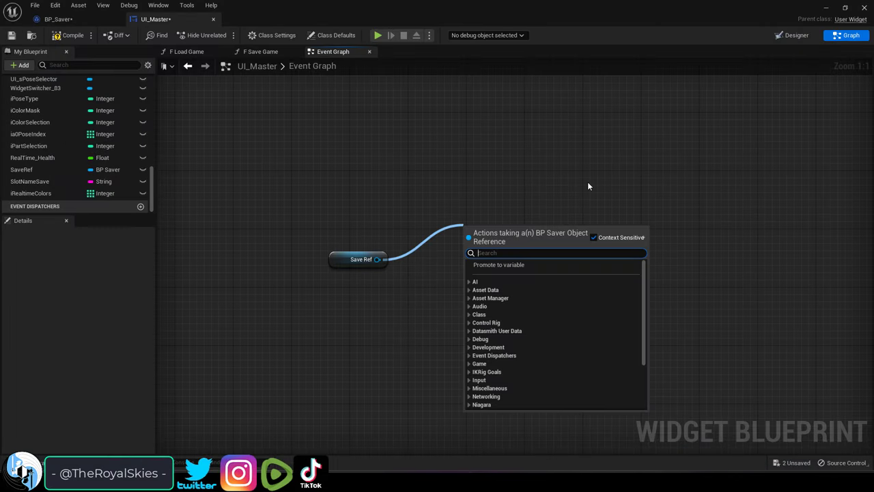
# Step: Change SaveRef's type from Save Game to a BP Saver object reference
pyautogui.write('saved')
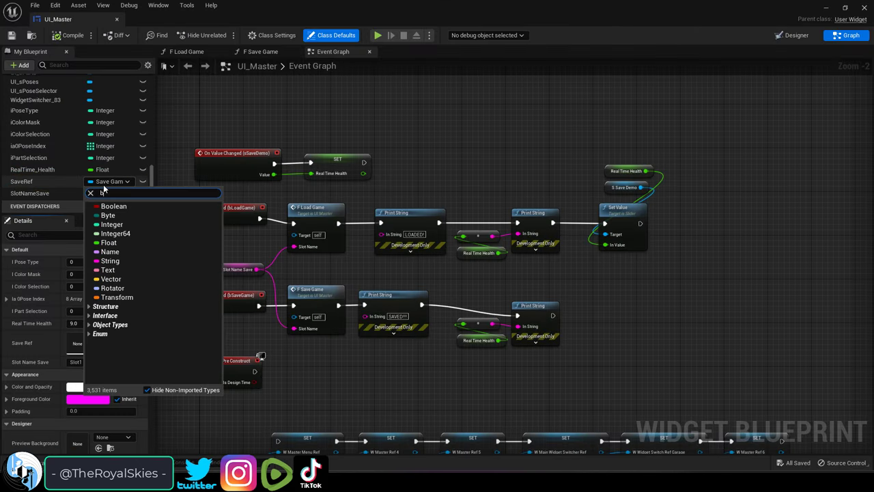
pyautogui.write('bp_save')
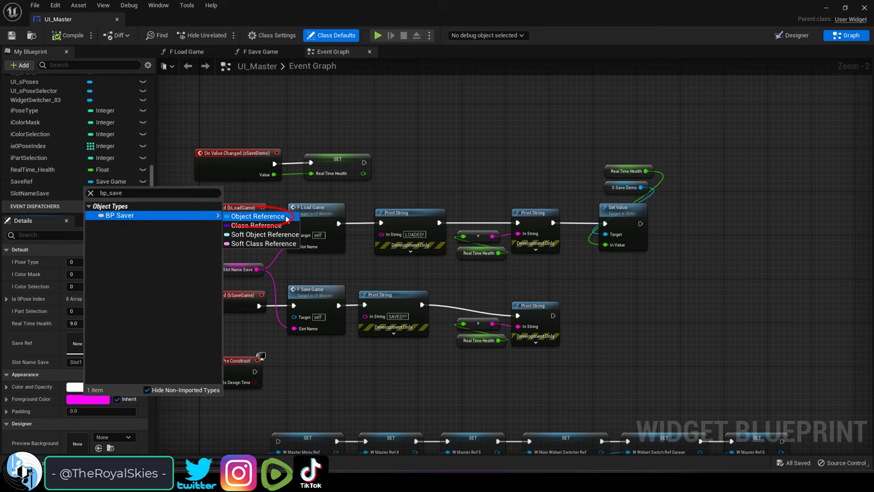
pyautogui.click(258, 217)
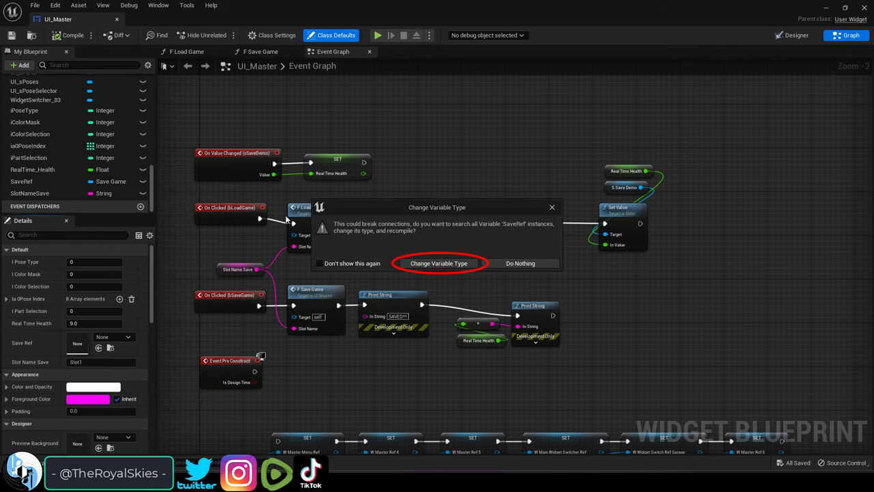
pyautogui.click(438, 263)
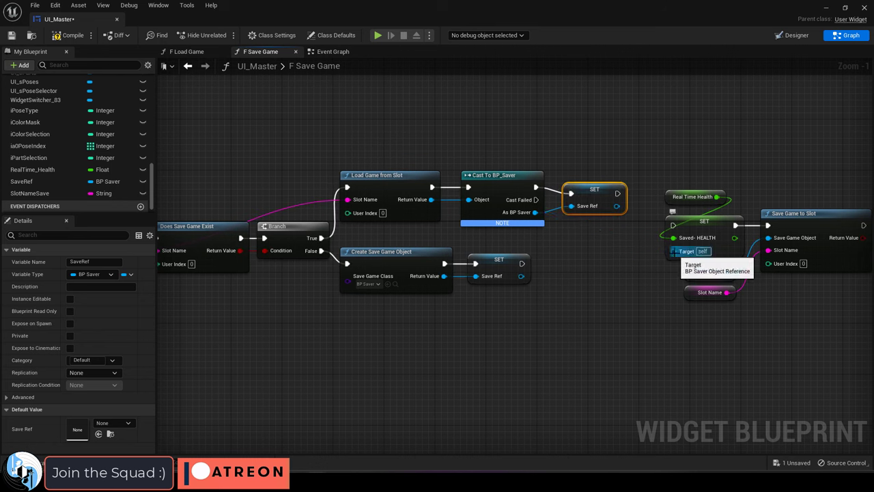
# Step: Wire Save Ref into the Saved HEALTH target, then compile and save UI_Master
pyautogui.click(68, 35)
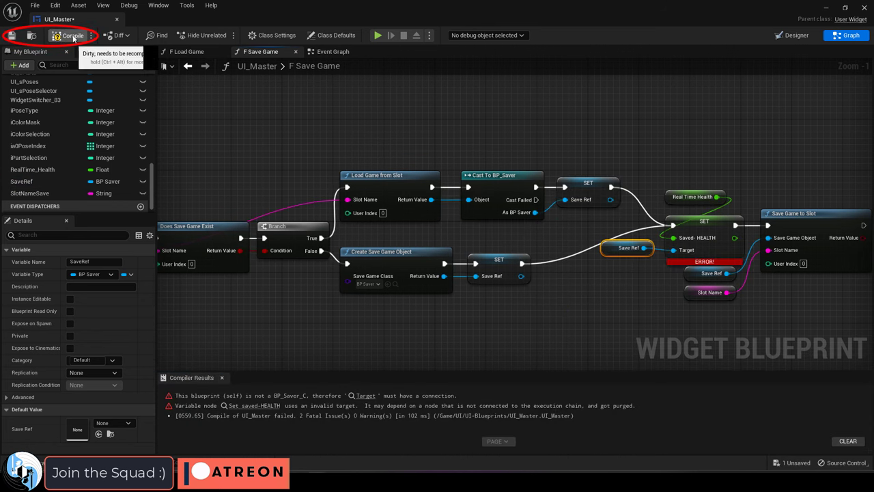
pyautogui.click(186, 51)
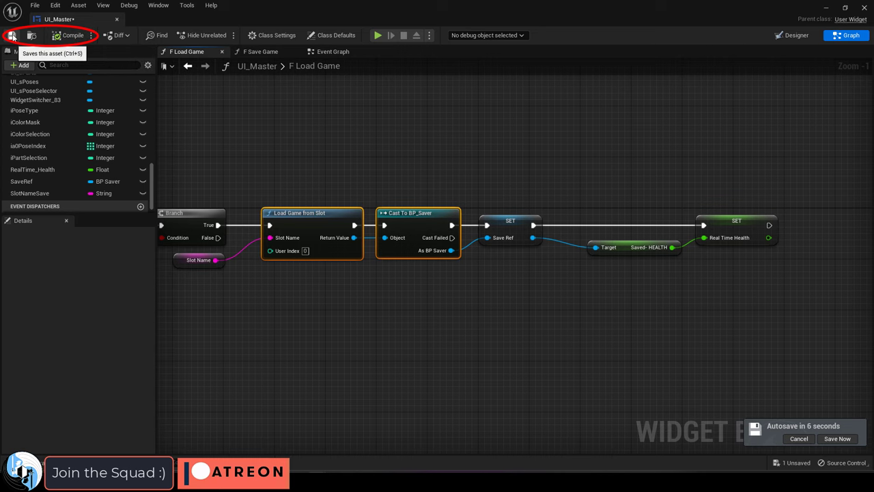
pyautogui.click(332, 51)
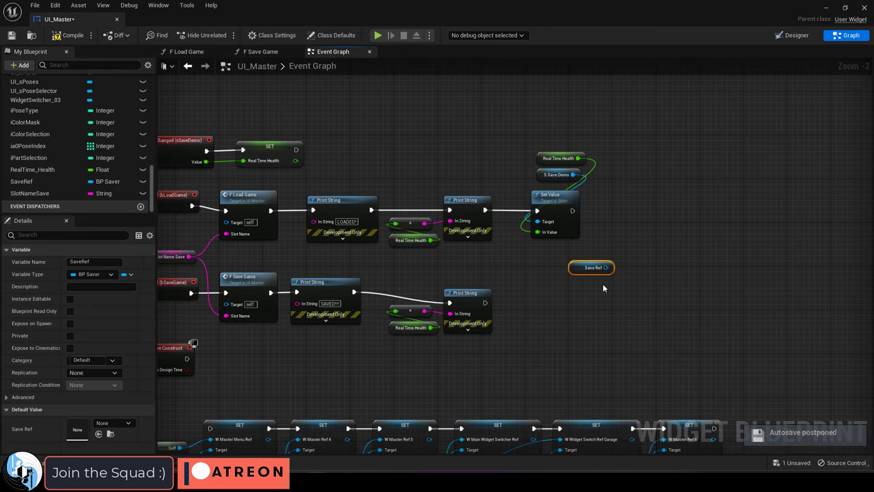